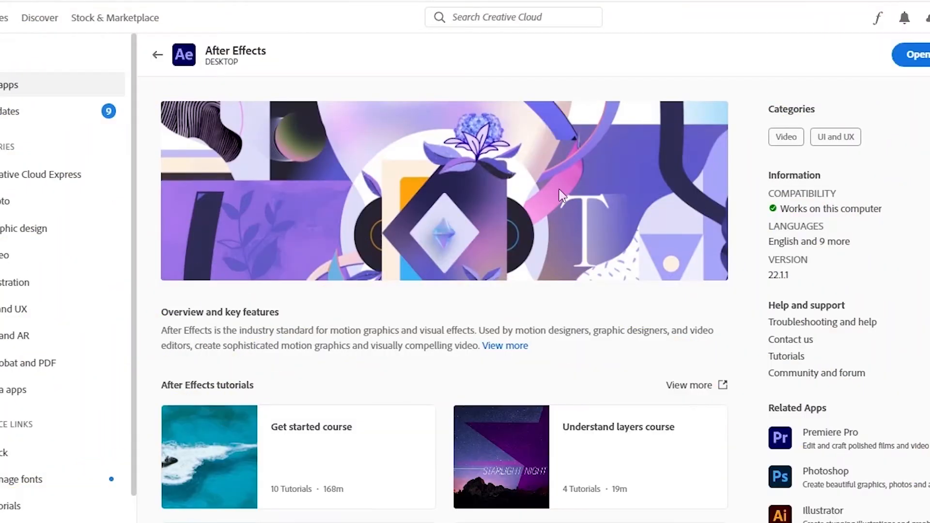
Step: Show the two After Effects project files inside the Troops course folder
{"action": "scroll", "scroll_direction": "down", "scroll_amount": 3}
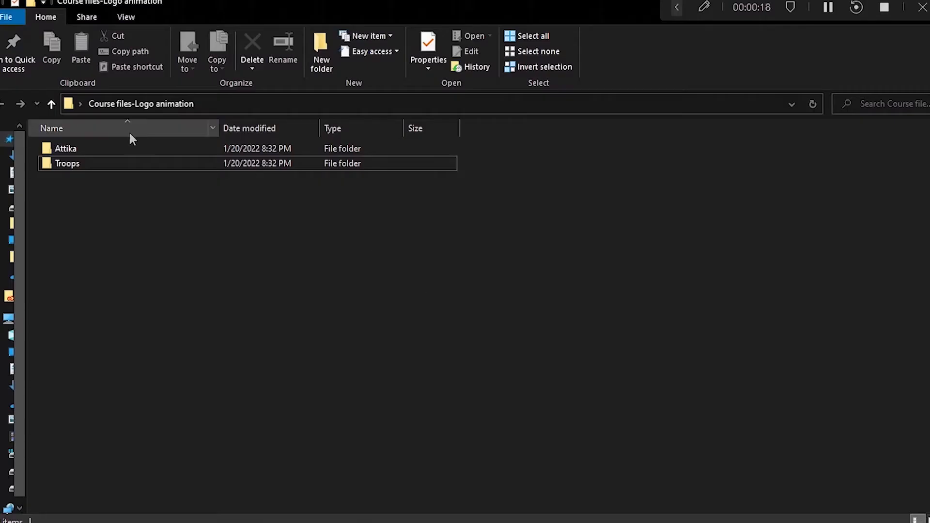
{"action": "double_click", "coordinate": [65, 148]}
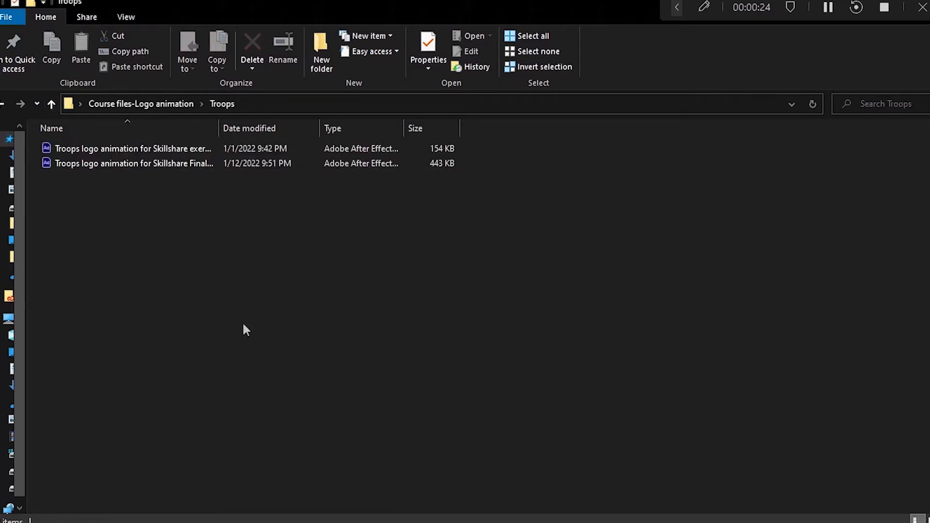
{"action": "mouse_move", "coordinate": [250, 315]}
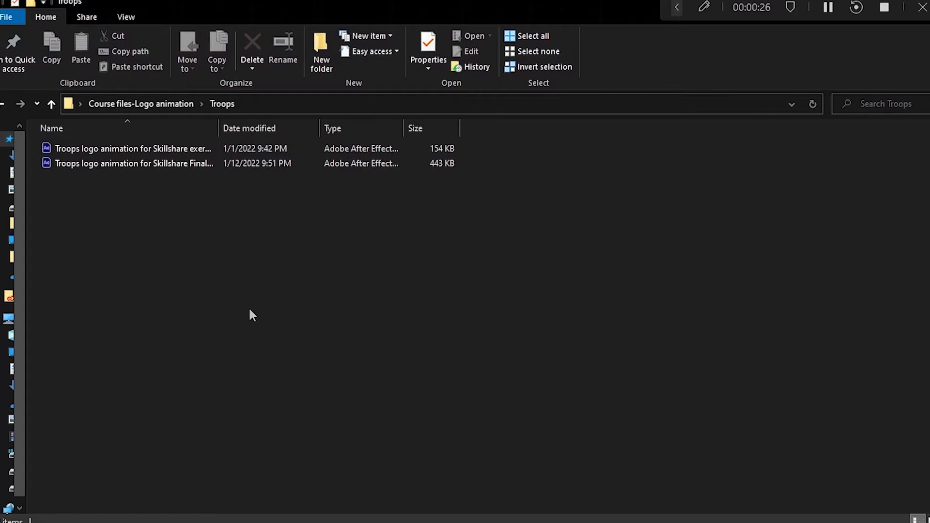
{"action": "left_click", "coordinate": [52, 104]}
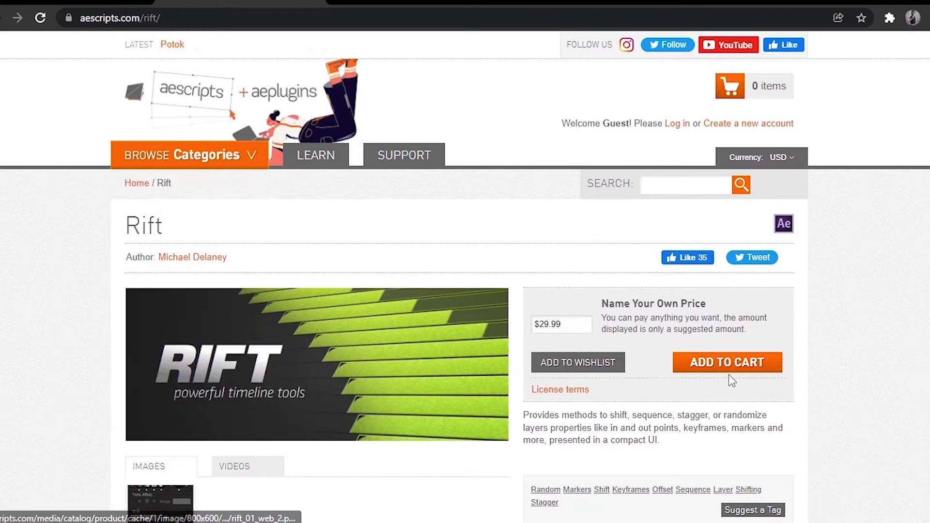
{"action": "mouse_move", "coordinate": [303, 416]}
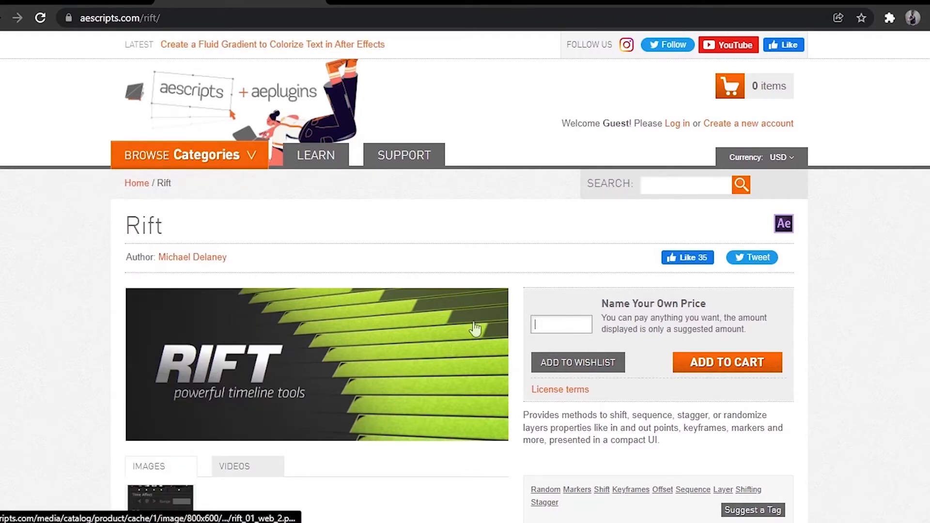
Step: Name a price of 0 for Rift and add it to the cart
{"action": "type", "text": "0"}
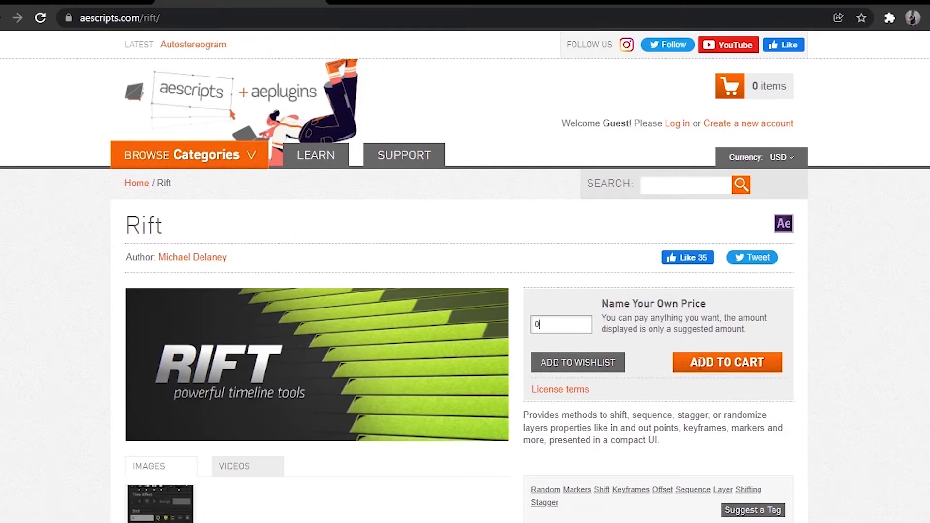
{"action": "left_click", "coordinate": [726, 362]}
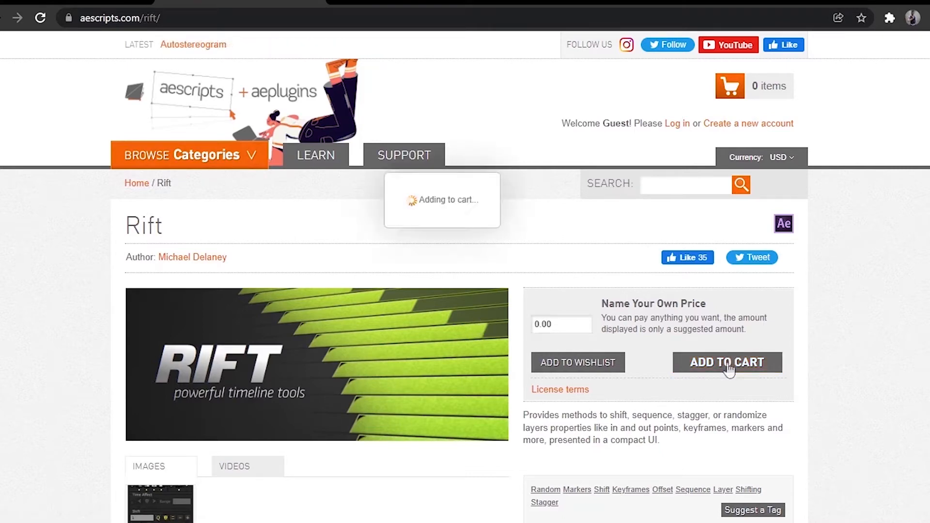
{"action": "left_click", "coordinate": [727, 362]}
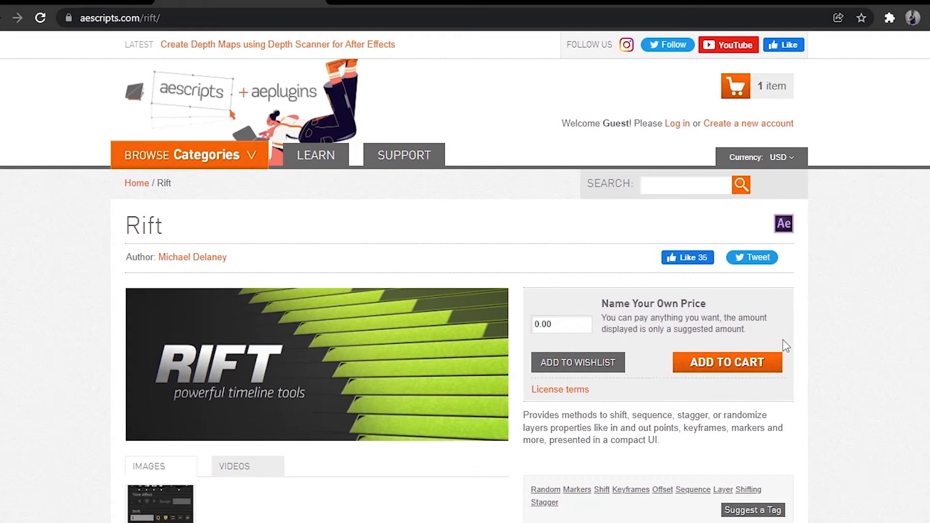
{"action": "mouse_move", "coordinate": [781, 336]}
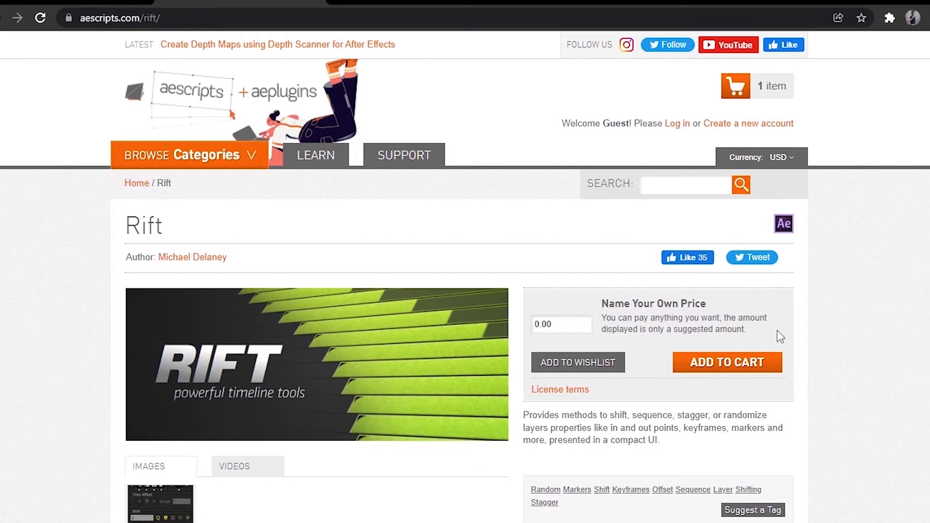
{"action": "mouse_move", "coordinate": [763, 354]}
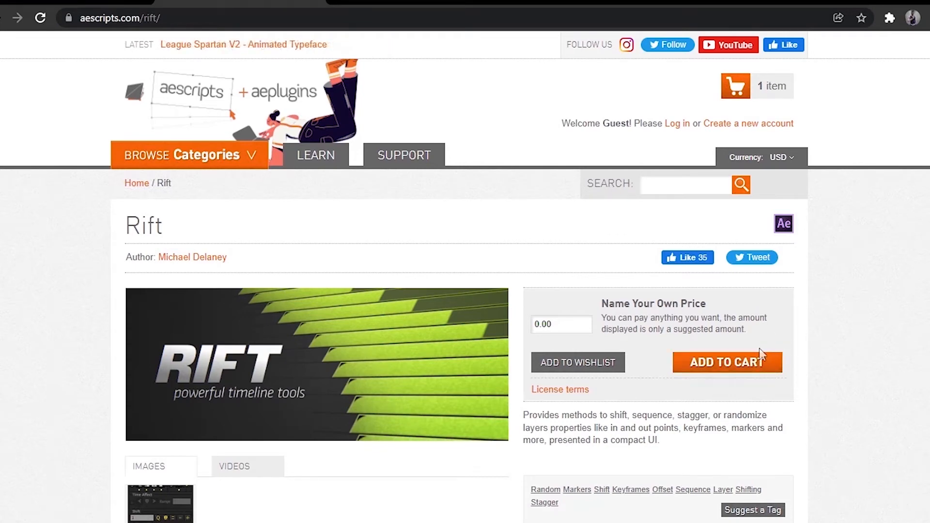
{"action": "mouse_move", "coordinate": [843, 330]}
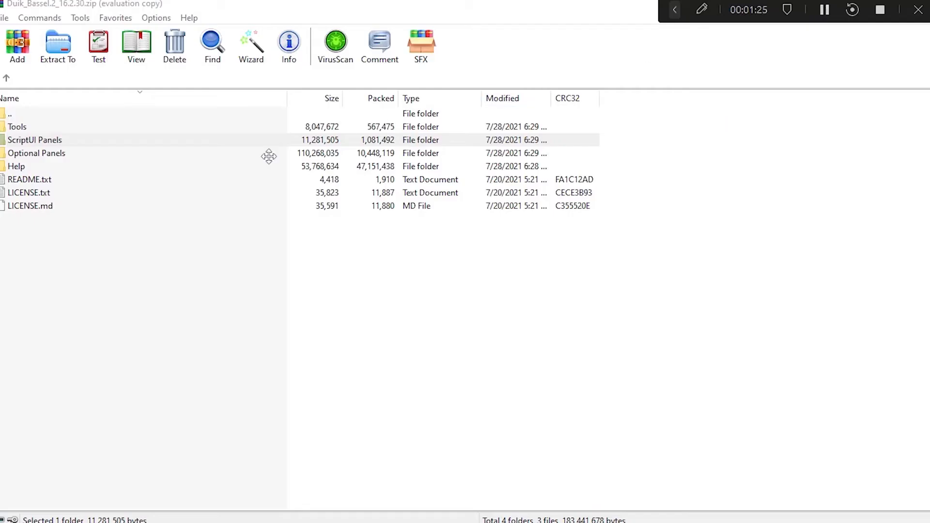
Step: Browse the Duik Bassel zip in WinRAR and view its README in Notepad
{"action": "double_click", "coordinate": [35, 140]}
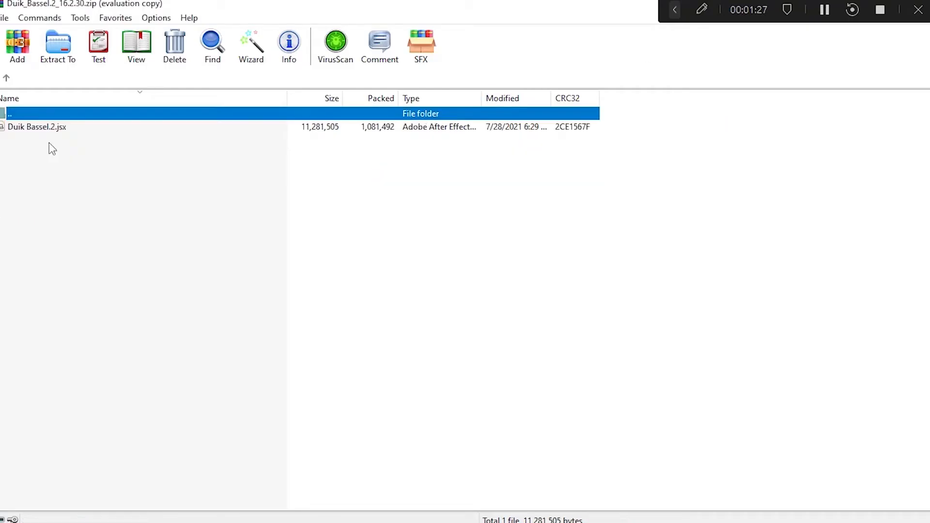
{"action": "left_click", "coordinate": [36, 126]}
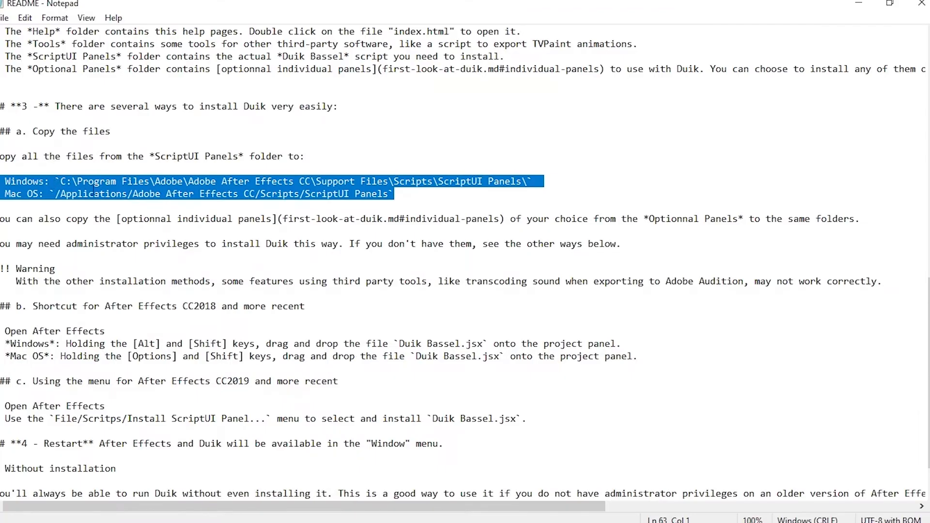
Step: Clear the marked install path lines in the Duik README
{"action": "left_click", "coordinate": [392, 194]}
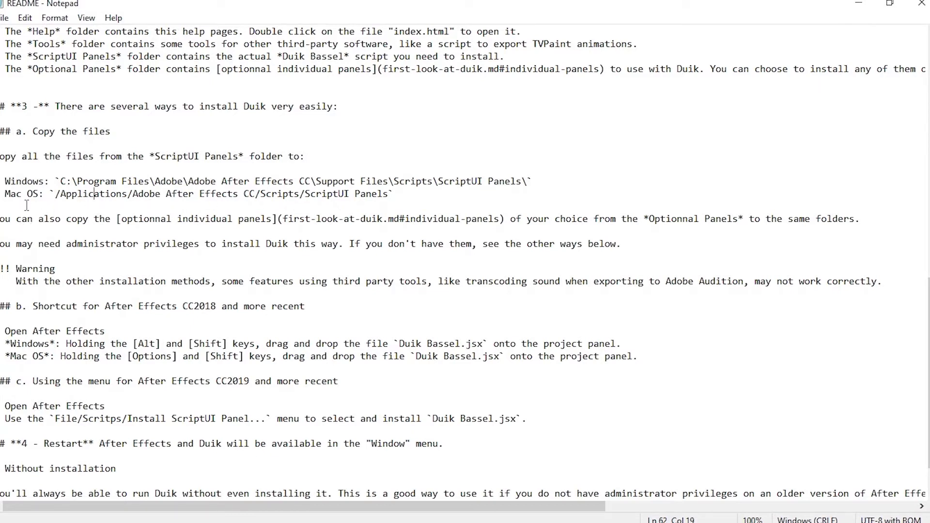
{"action": "mouse_move", "coordinate": [71, 202]}
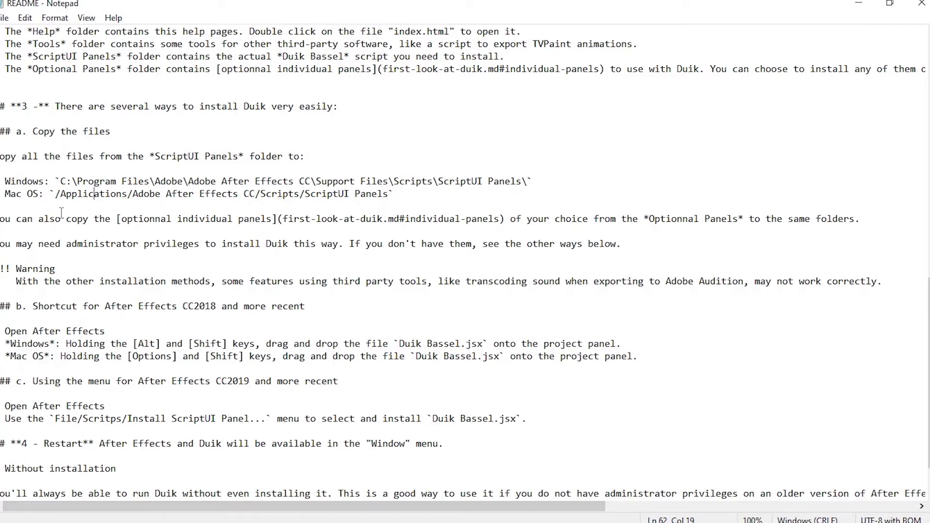
{"action": "mouse_move", "coordinate": [270, 216]}
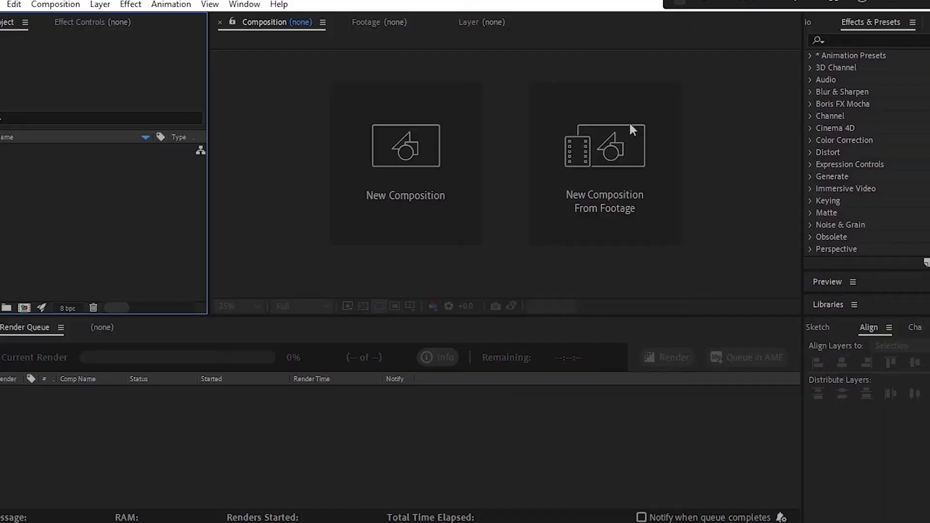
Step: Reach the Scripting & Expressions preferences that allow scripts to write files and access the network
{"action": "left_click", "coordinate": [14, 4]}
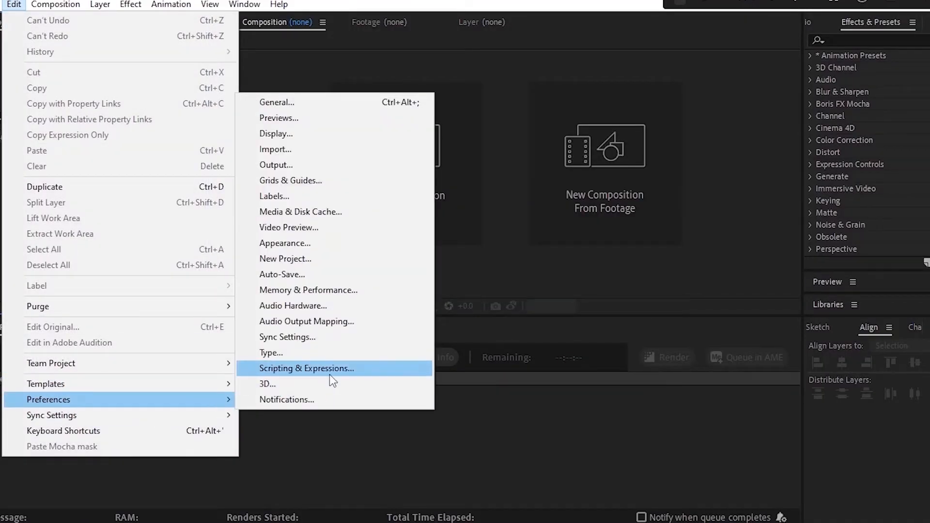
{"action": "left_click", "coordinate": [306, 368]}
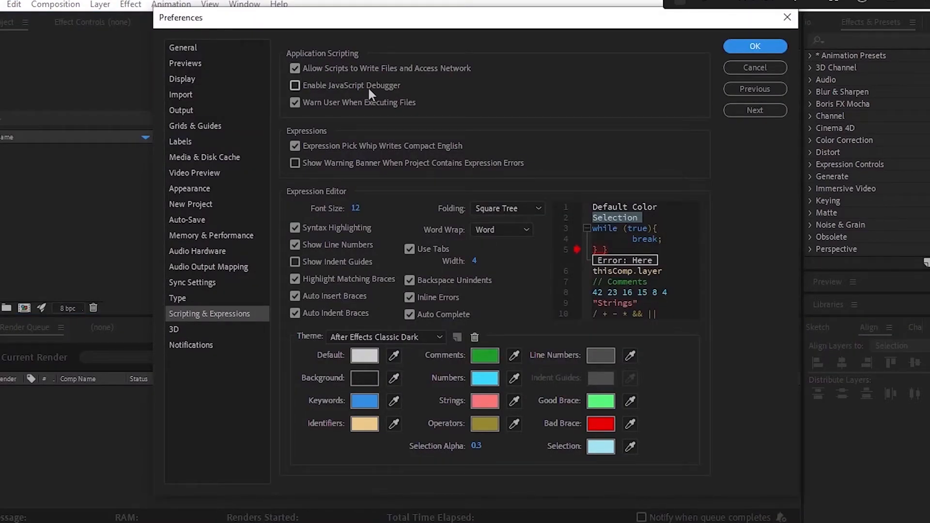
{"action": "mouse_move", "coordinate": [422, 83]}
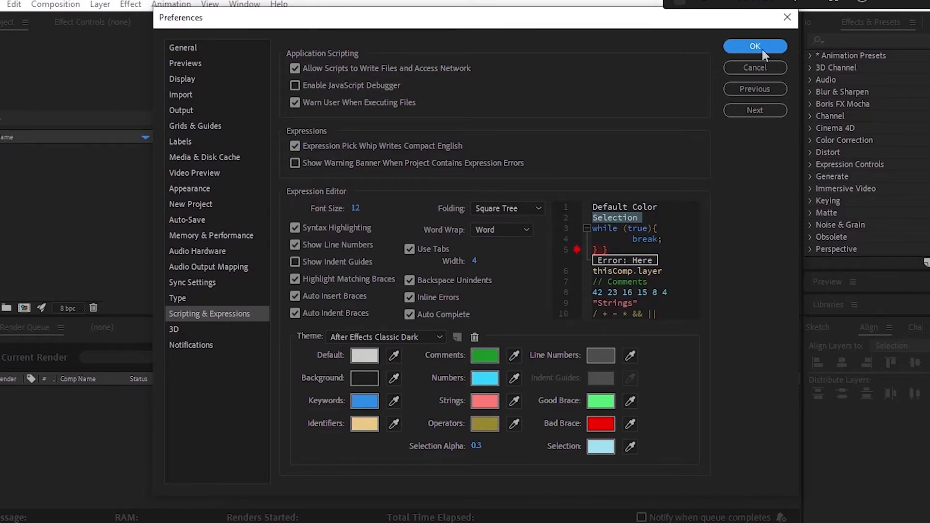
{"action": "left_click", "coordinate": [755, 46]}
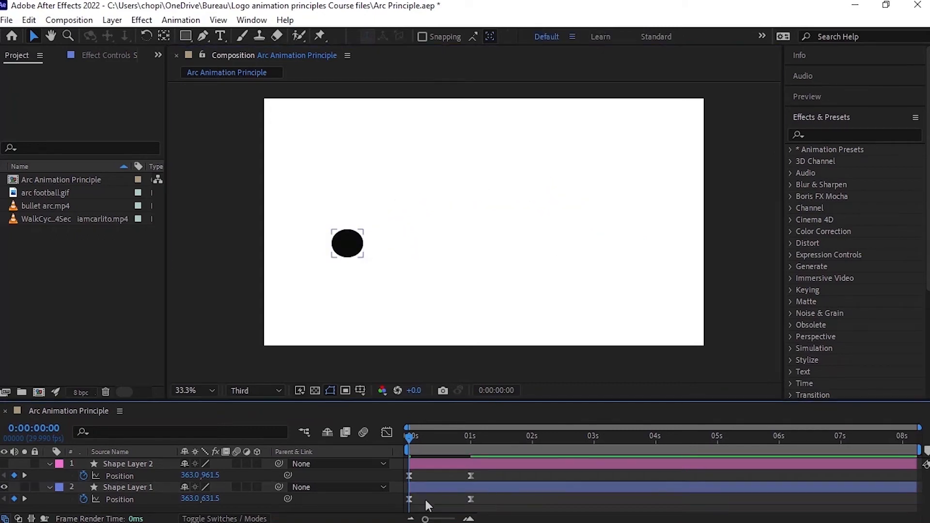
Step: Place the arc football.gif and bullet arc.mp4 clips in the timeline and preview the bullet arc
{"action": "left_click", "coordinate": [126, 488]}
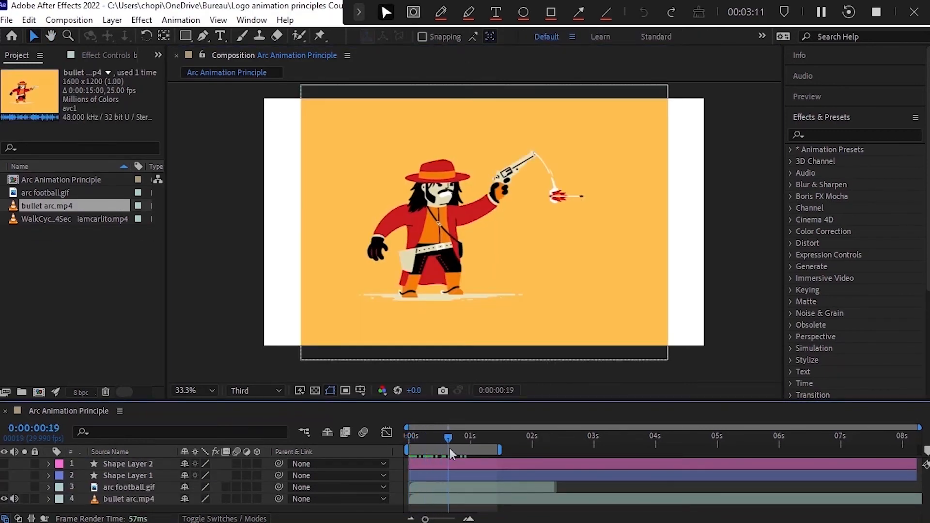
{"action": "left_click", "coordinate": [468, 12]}
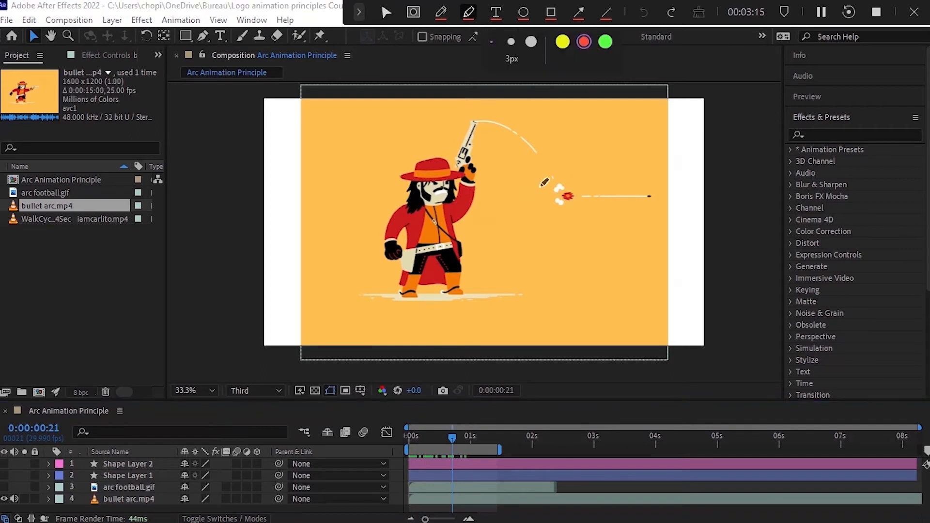